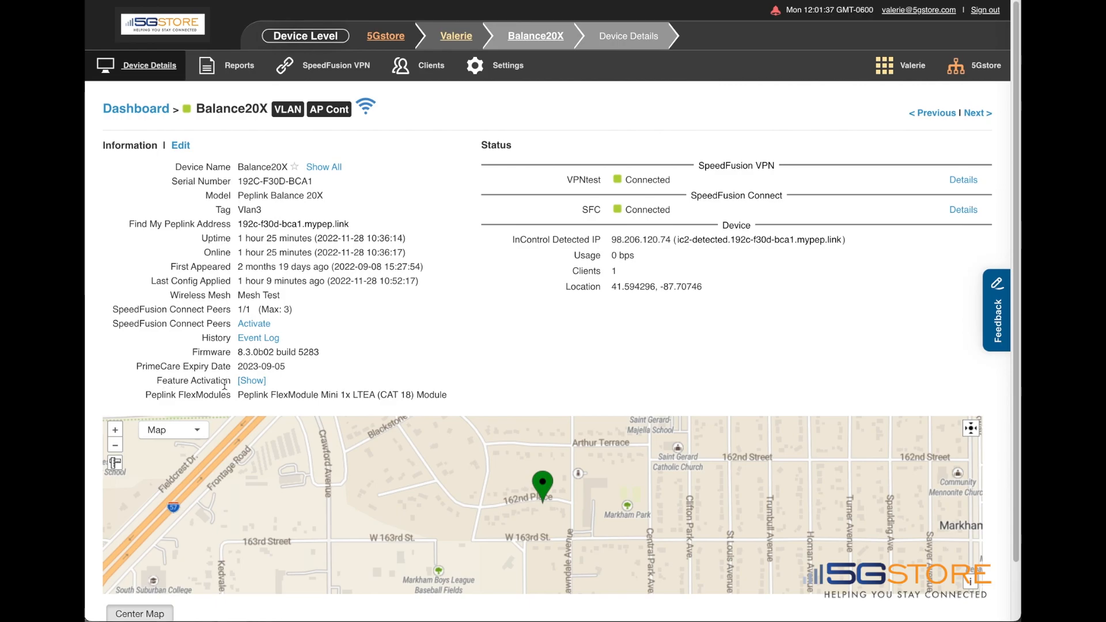
Remotely reach the Balance20X web admin from InControl 2, landing on the Feature Activation page.
left_click(251, 381)
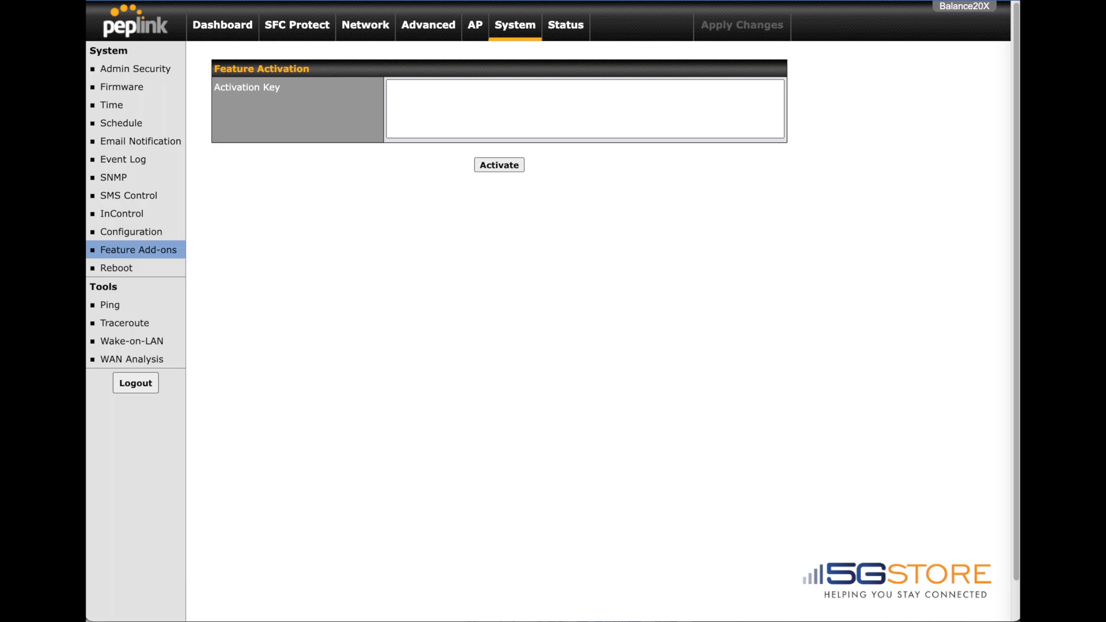
Check firmware 8.2.1 on the dashboard and bring up the 'Firmware 8.3.0 Beta 2' community post.
left_click(221, 26)
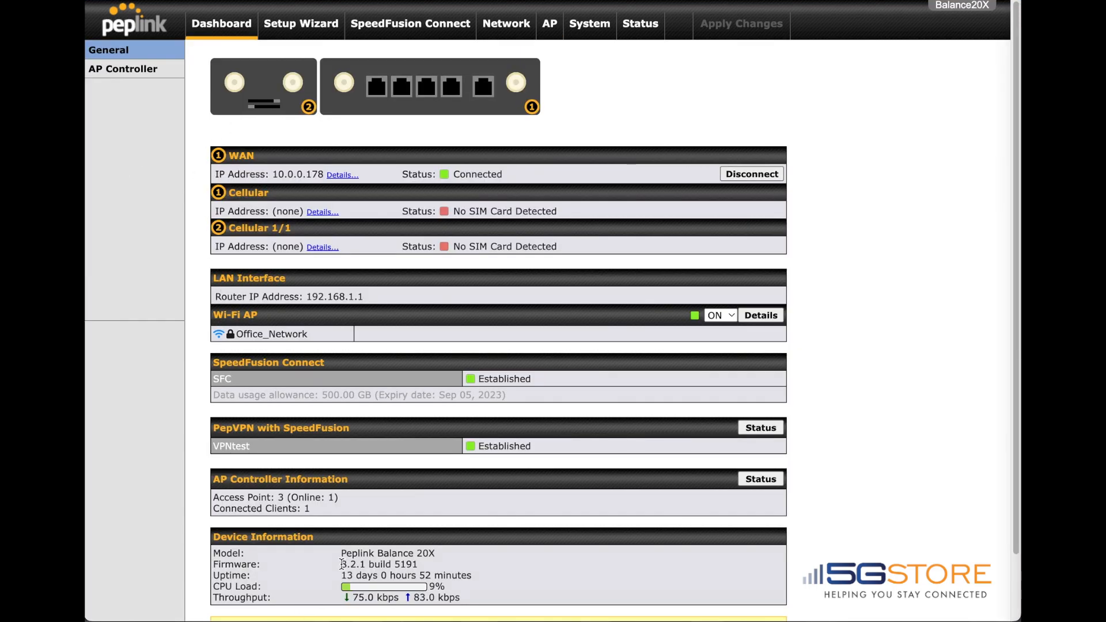
double_click(379, 563)
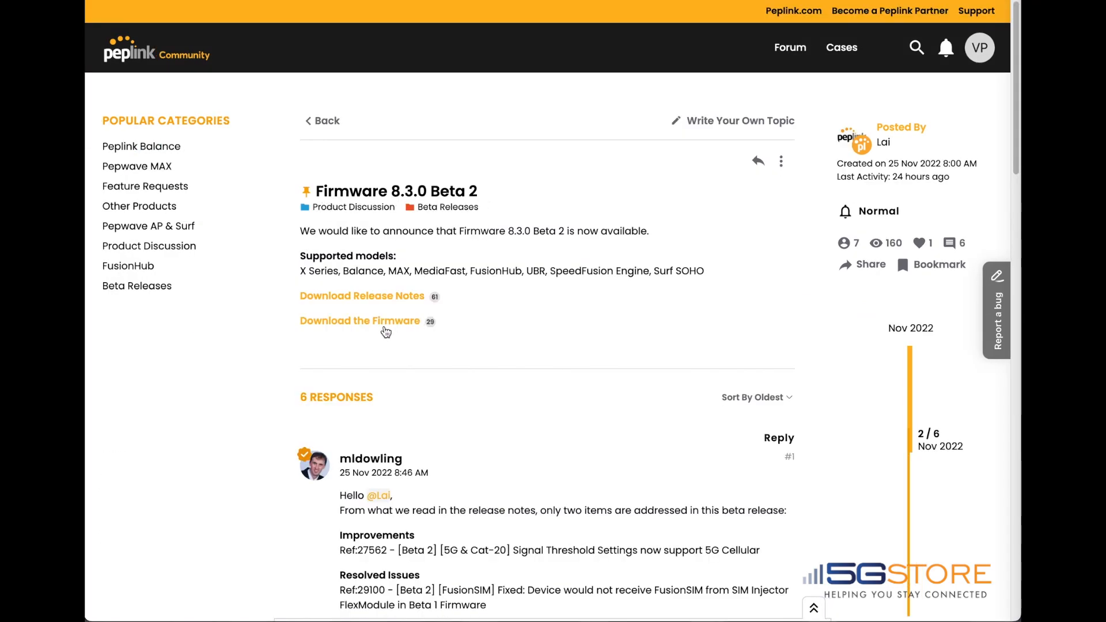
Reach the Beta Firmware Download page listing 8.3.0b02 images, including Balance 20X.
left_click(360, 321)
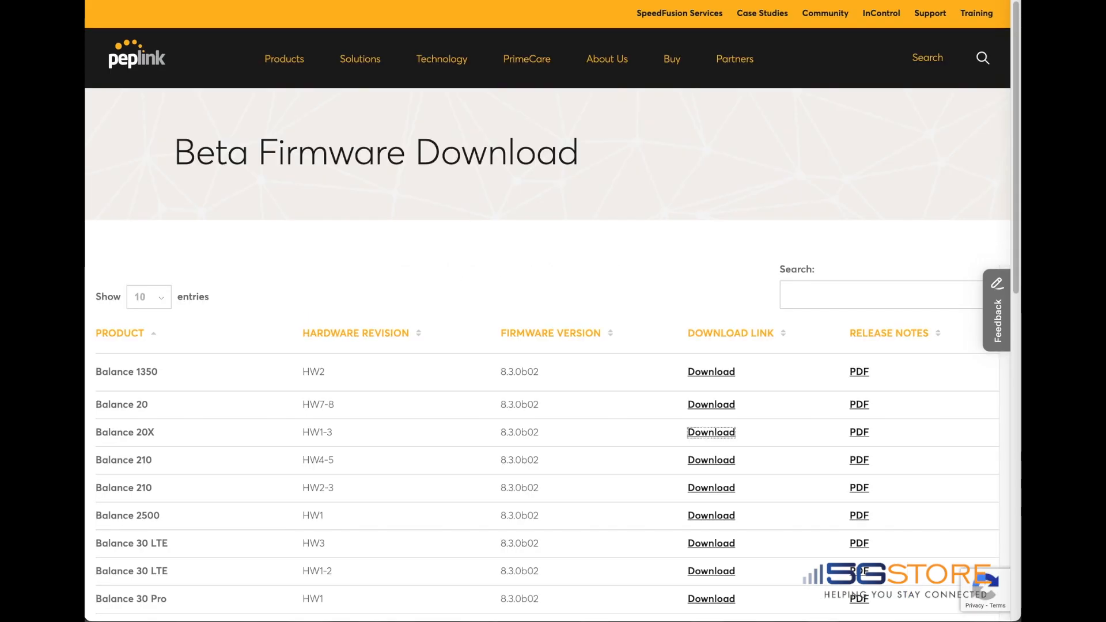
mouse_move(471, 231)
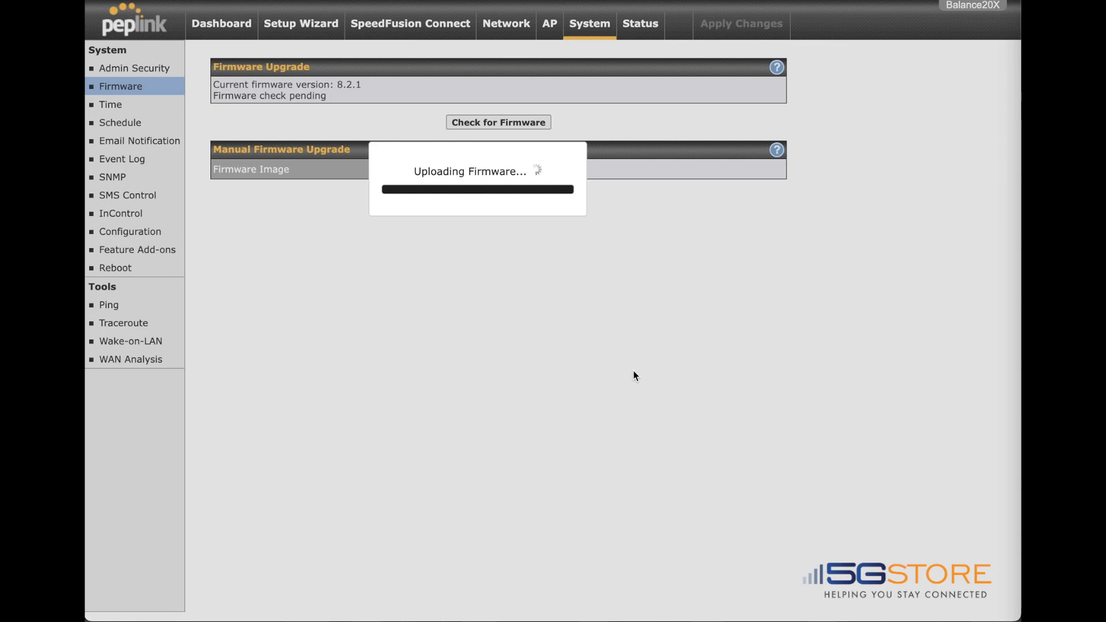
Verify on the dashboard that firmware is now 8.3.0b02 build 5283 with VLAN WAN 1 disabled.
left_click(221, 23)
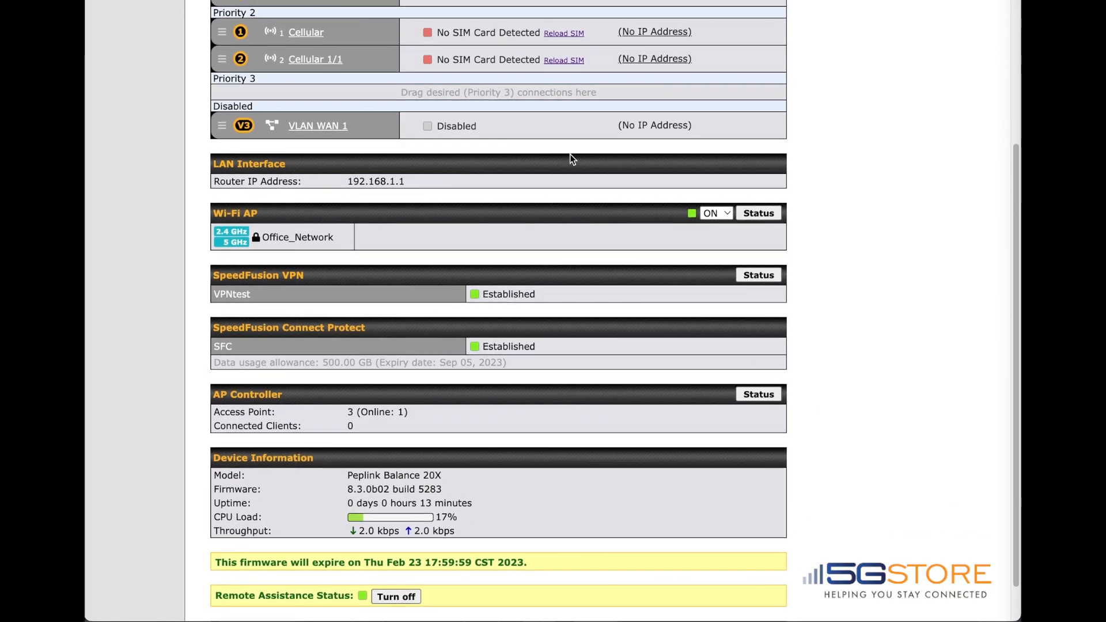
scroll("down", 3)
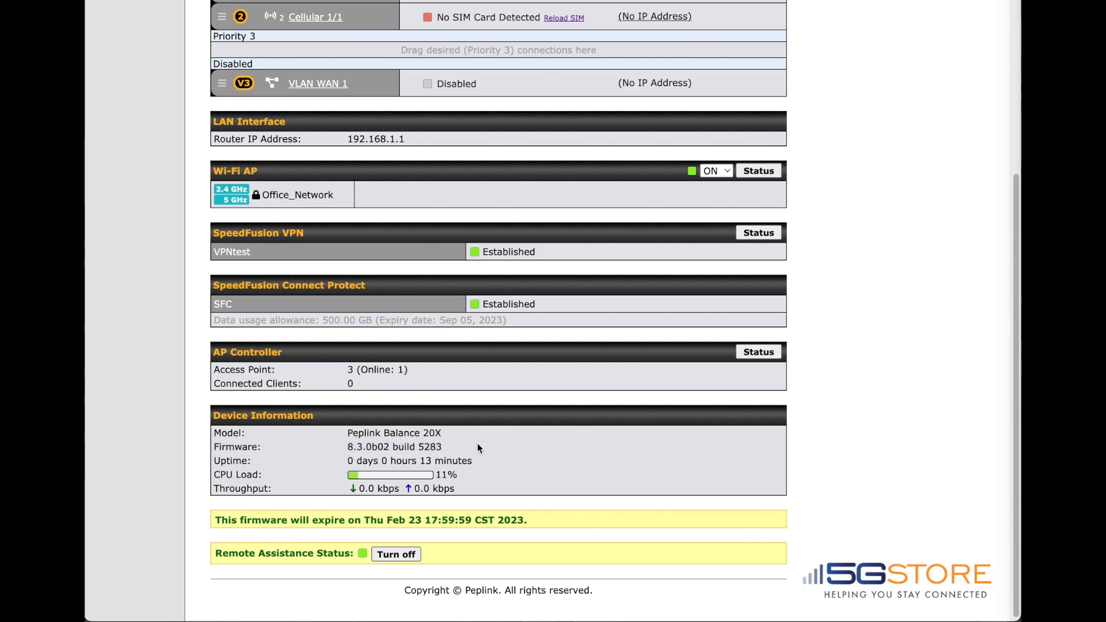
scroll("up", 3)
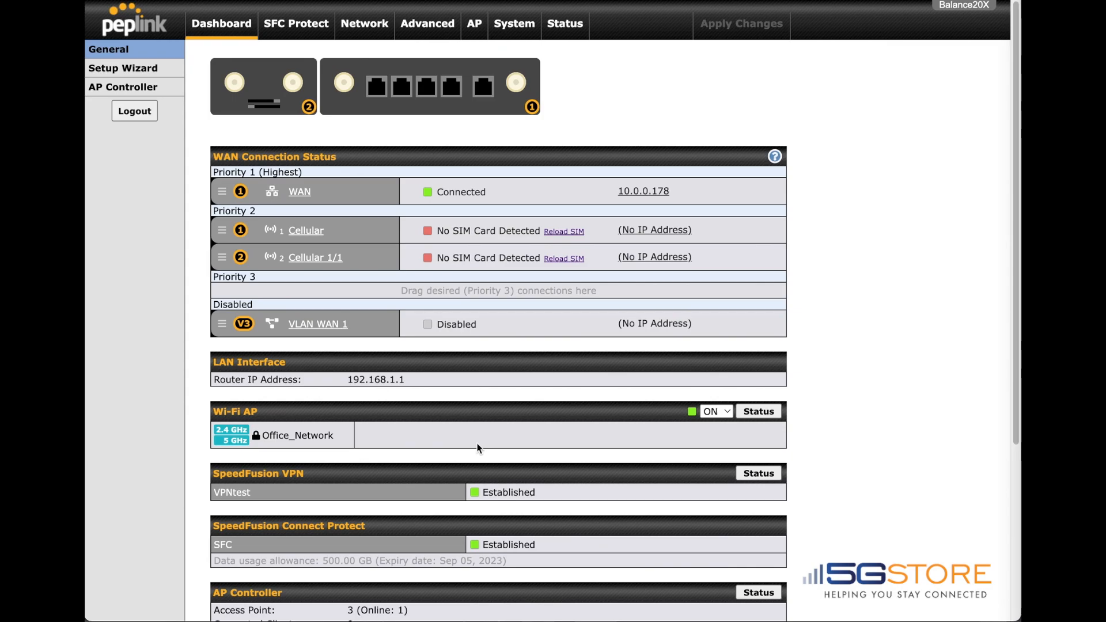
mouse_move(318, 324)
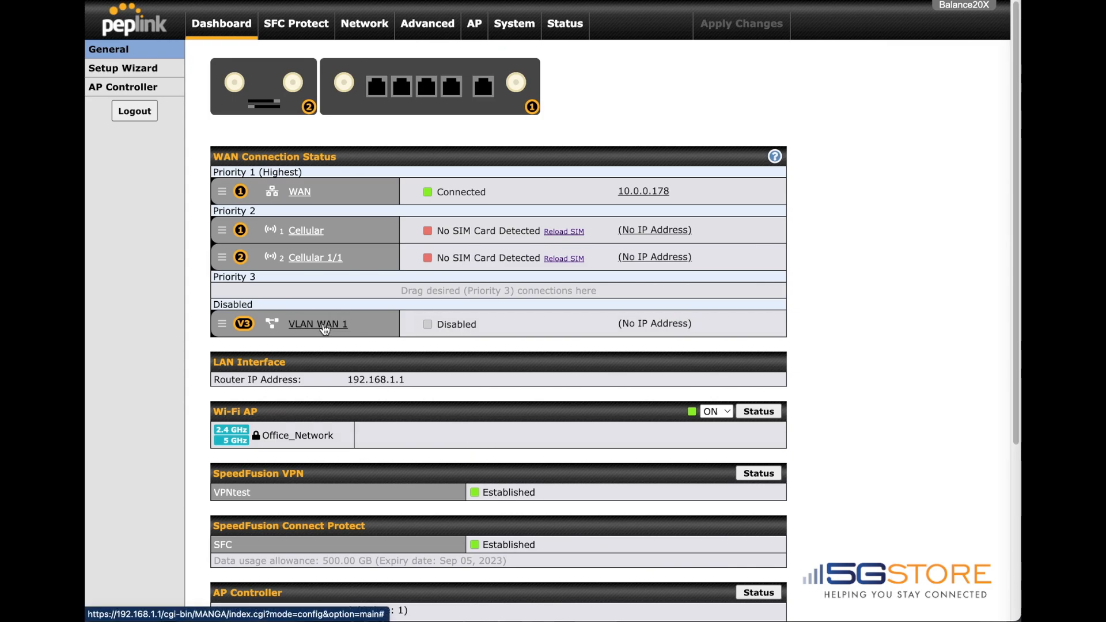
Enable VLAN WAN 1 with LAN as uplink interface and VLAN ID 10, ready to save.
left_click(318, 323)
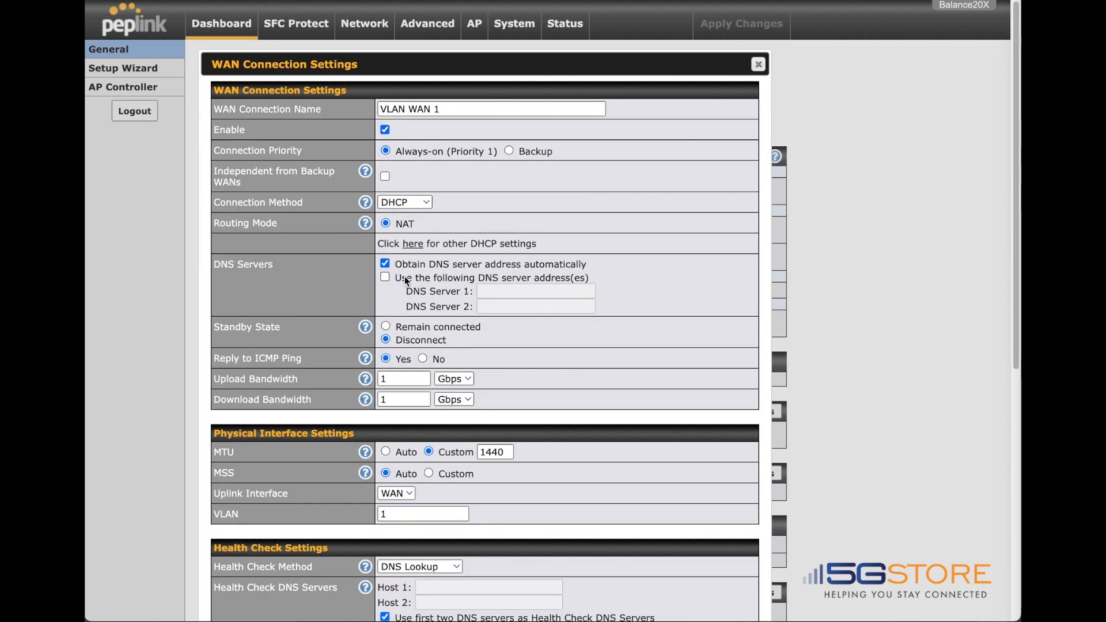
scroll("down", 3)
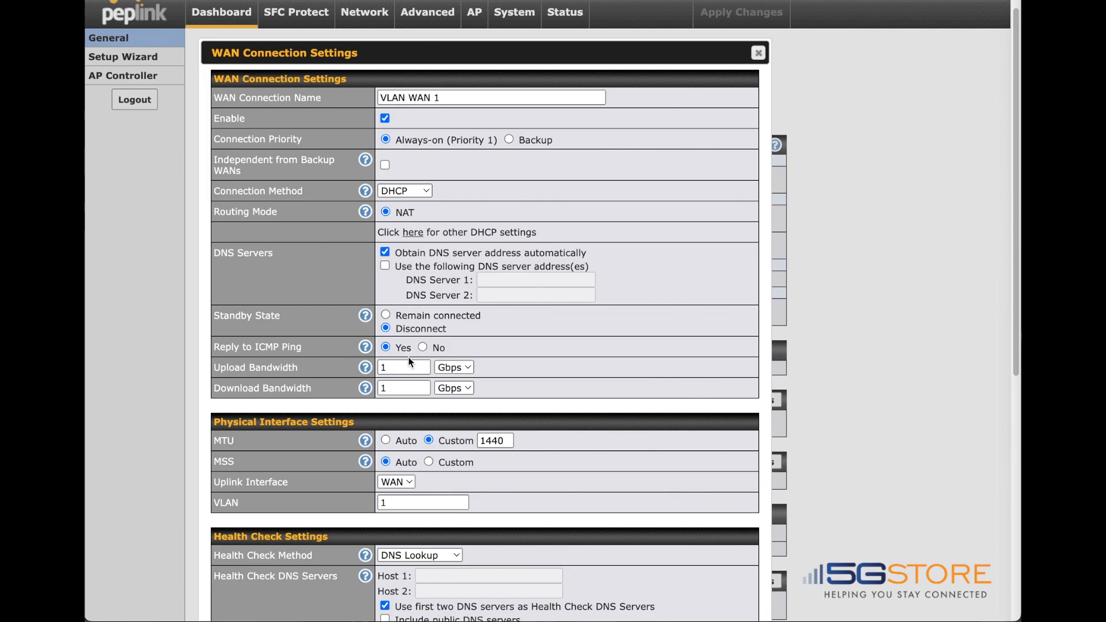
scroll("down", 3)
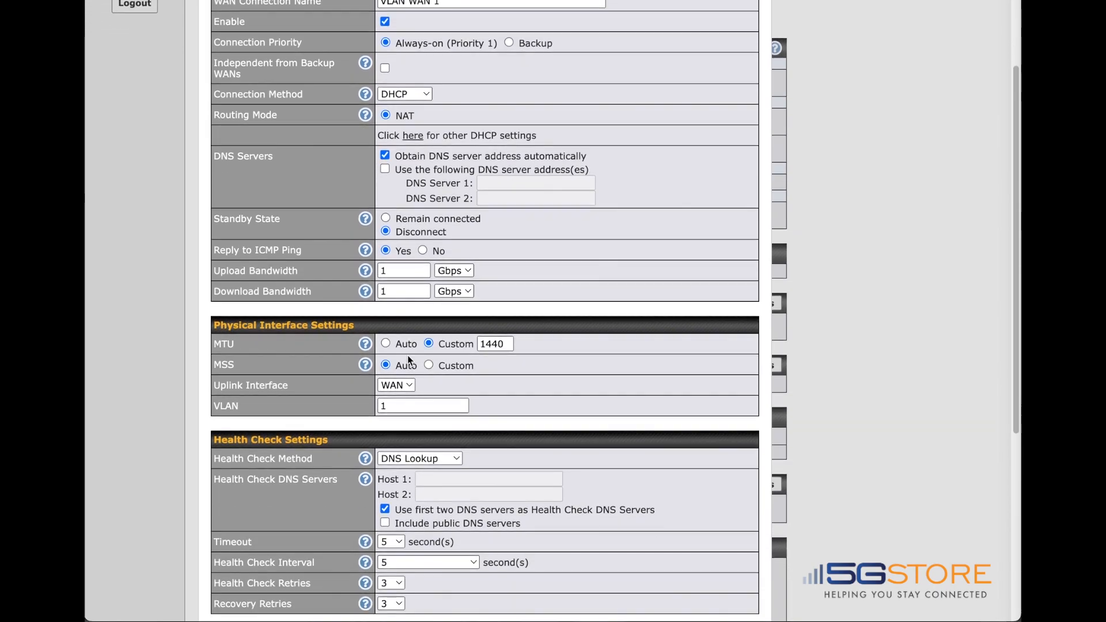
left_click(395, 385)
type("0")
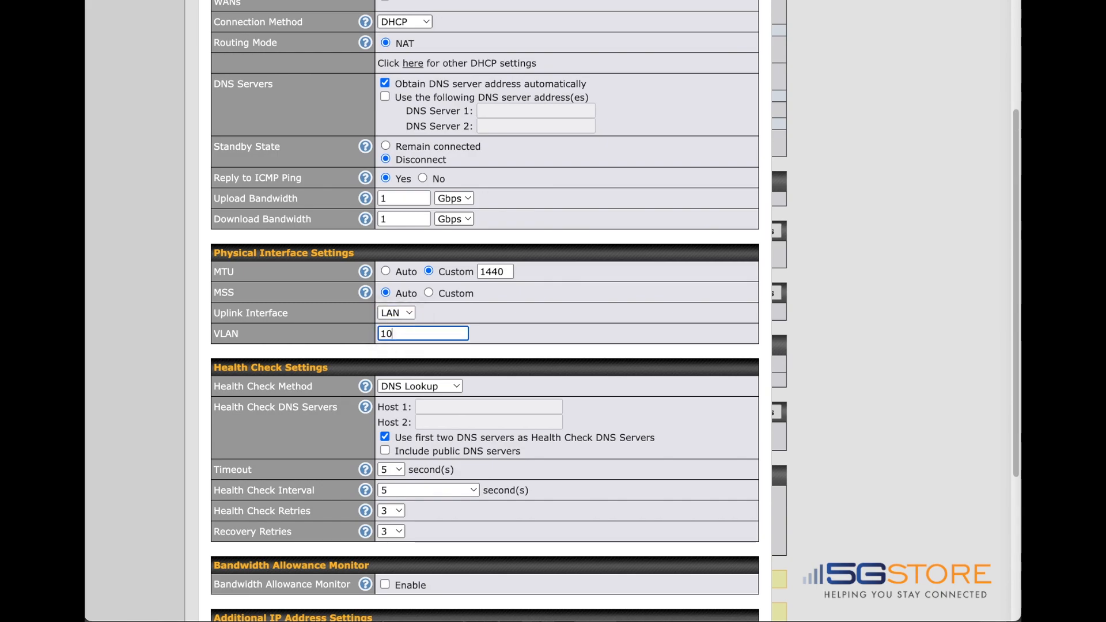
scroll("down", 3)
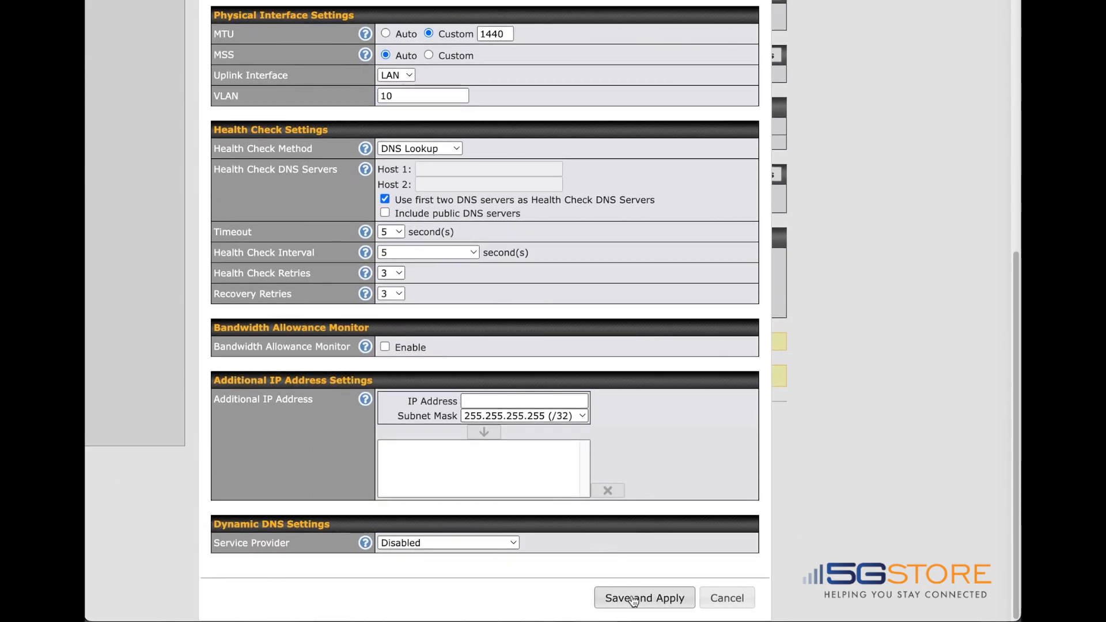
mouse_move(633, 602)
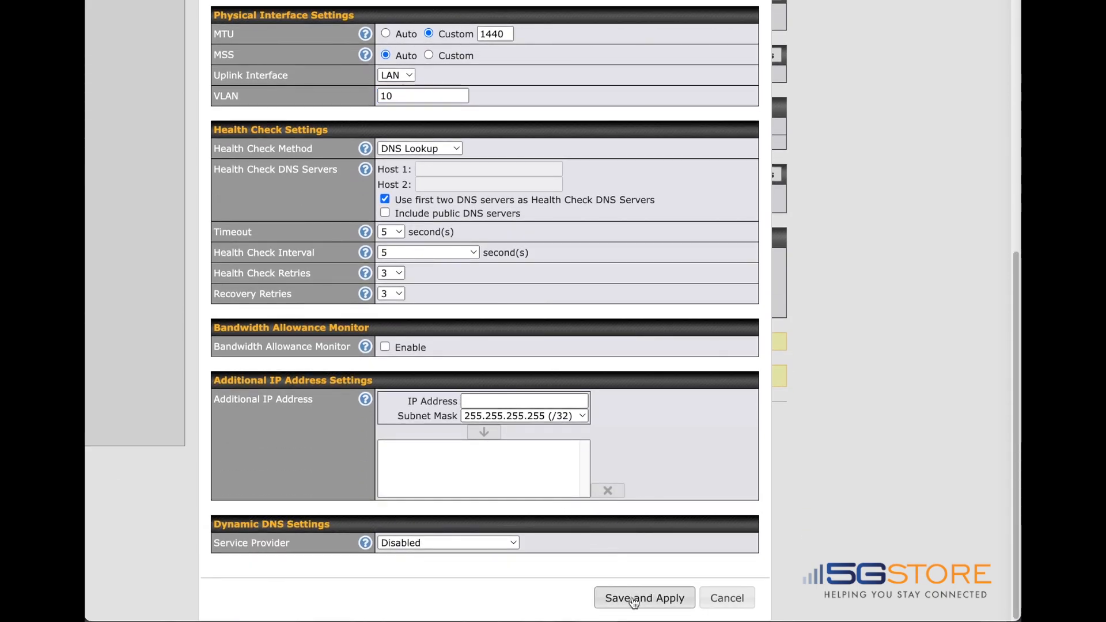
Save and apply VLAN WAN 1 at top priority, then reach Network > LAN > Port Settings.
left_click(643, 598)
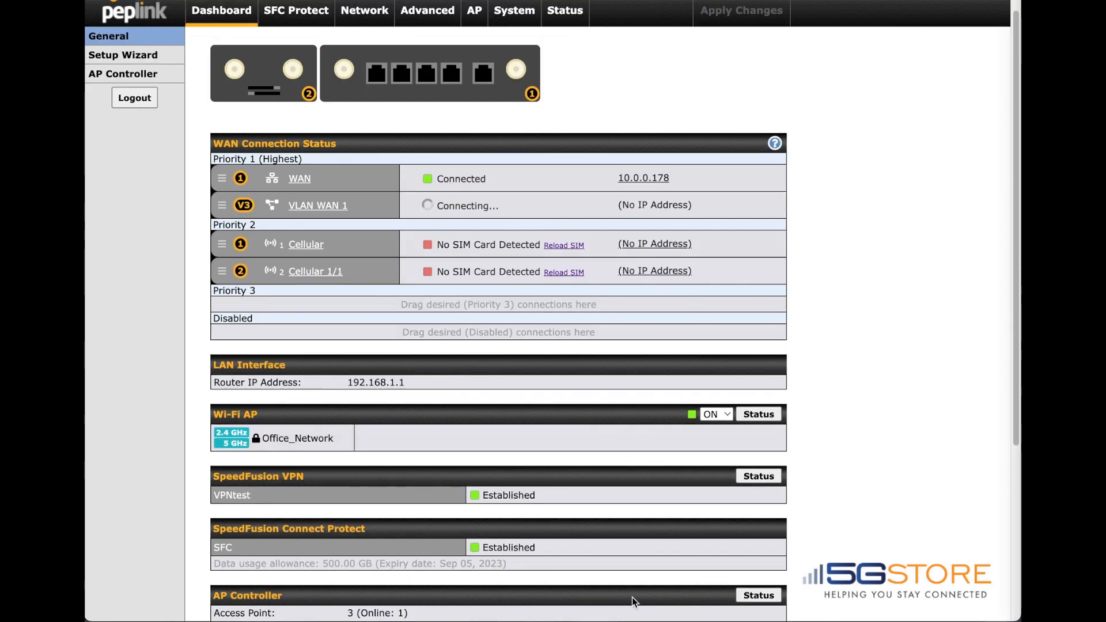
left_click(364, 10)
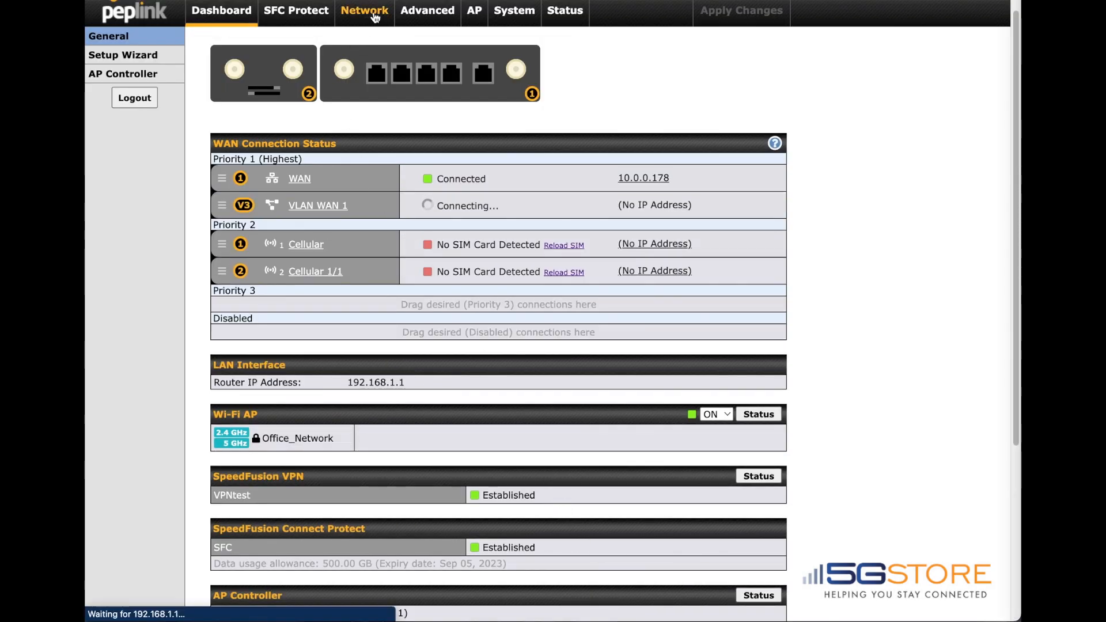
left_click(364, 11)
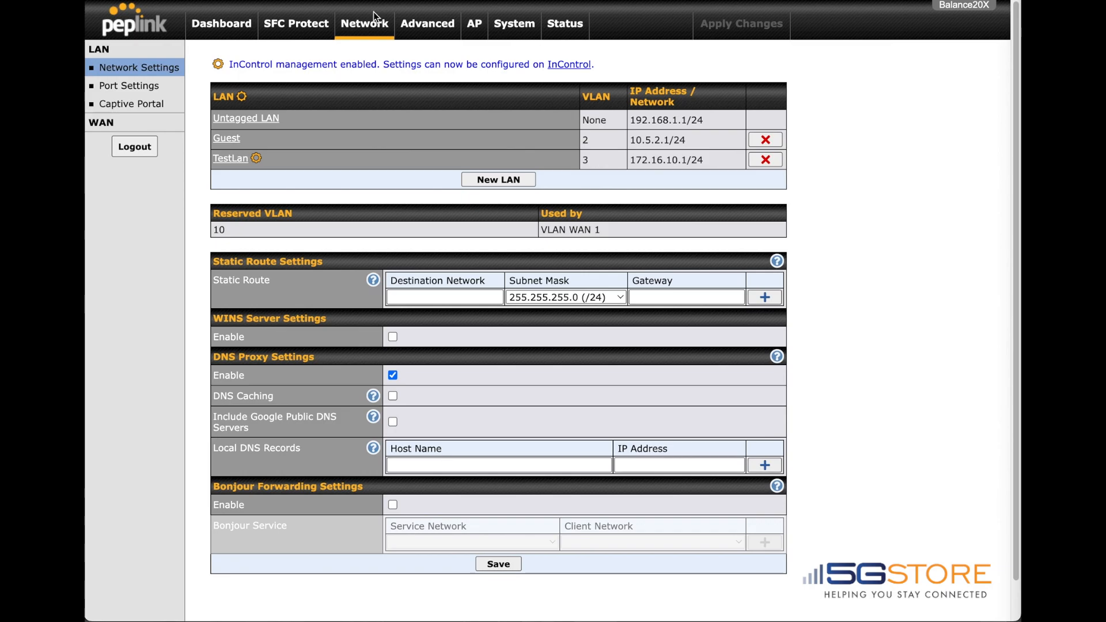
left_click(128, 85)
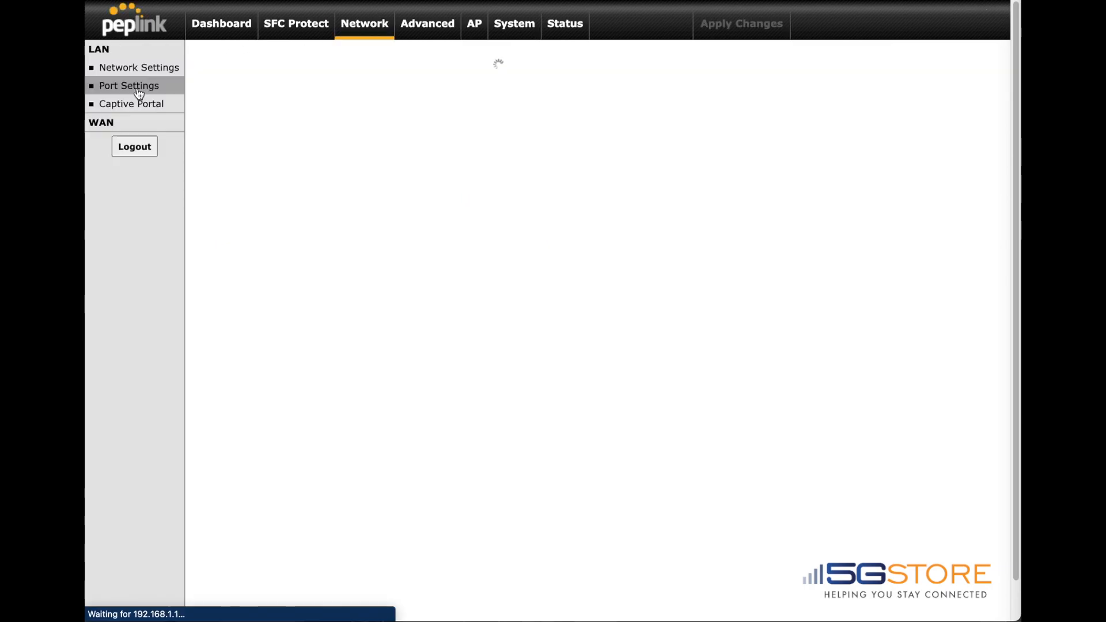
left_click(128, 86)
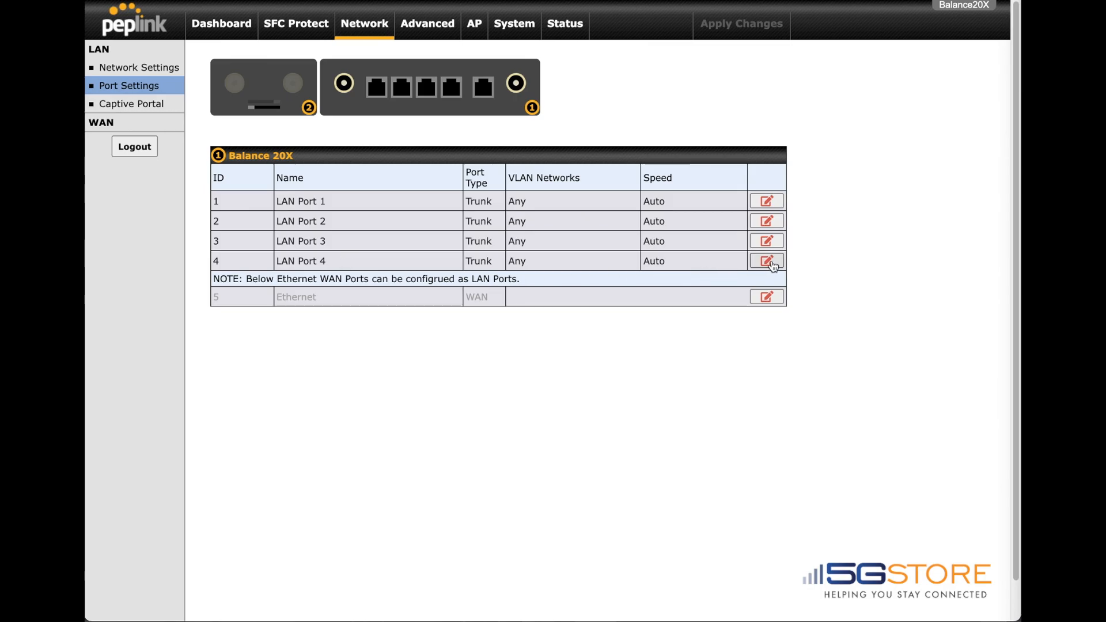
Configure LAN Port 4 as WAN Port 2, an access port on reserved VLAN 10.
left_click(765, 262)
type("WAN Port 2")
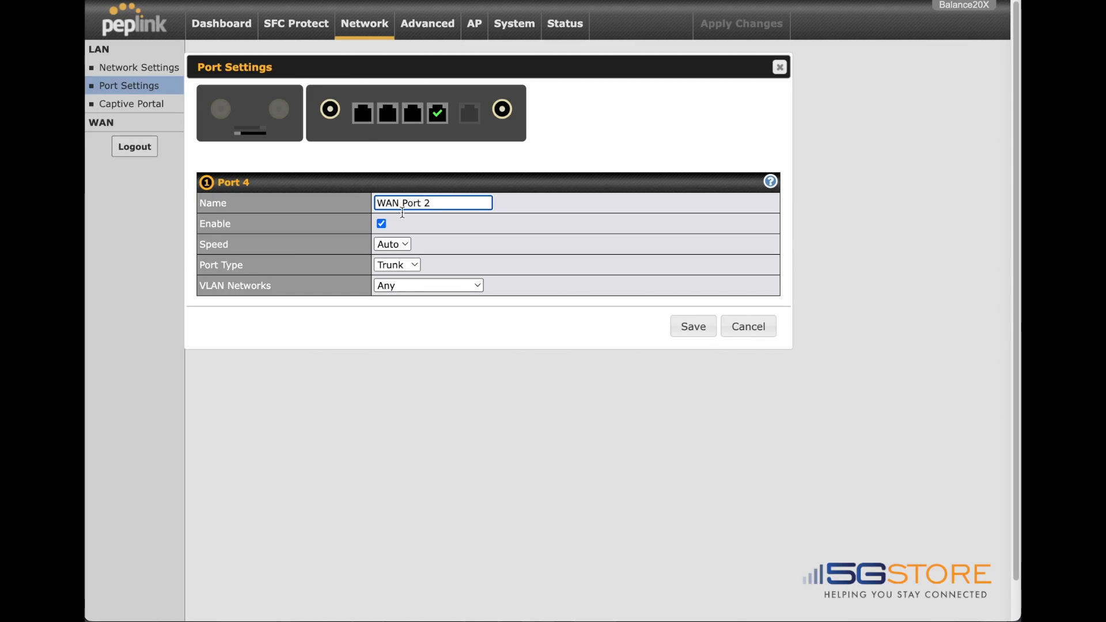
left_click(396, 265)
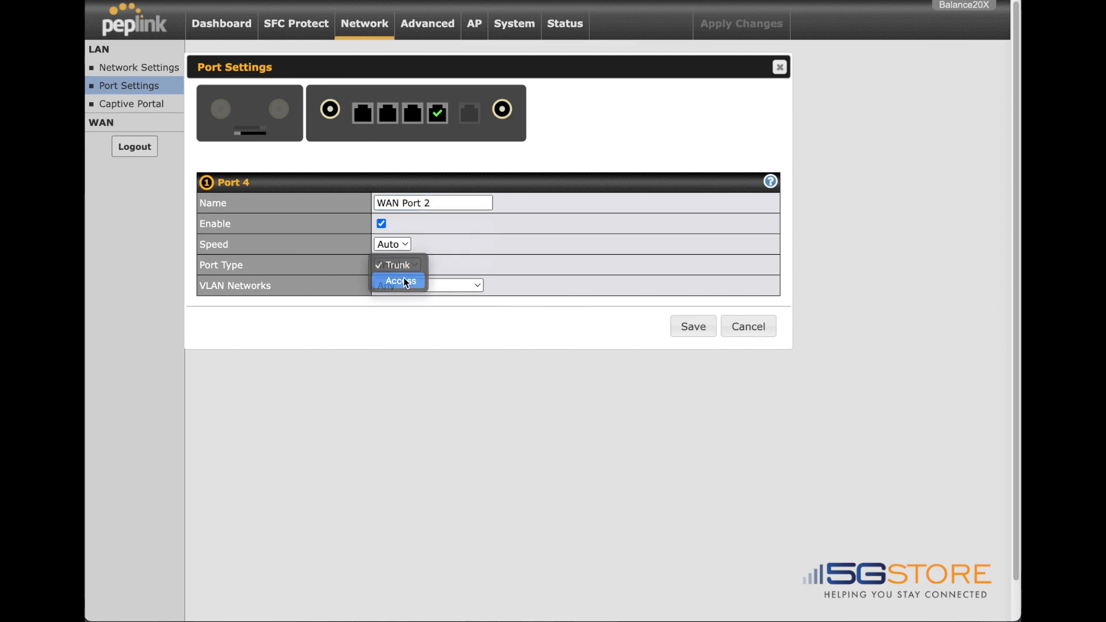
left_click(400, 280)
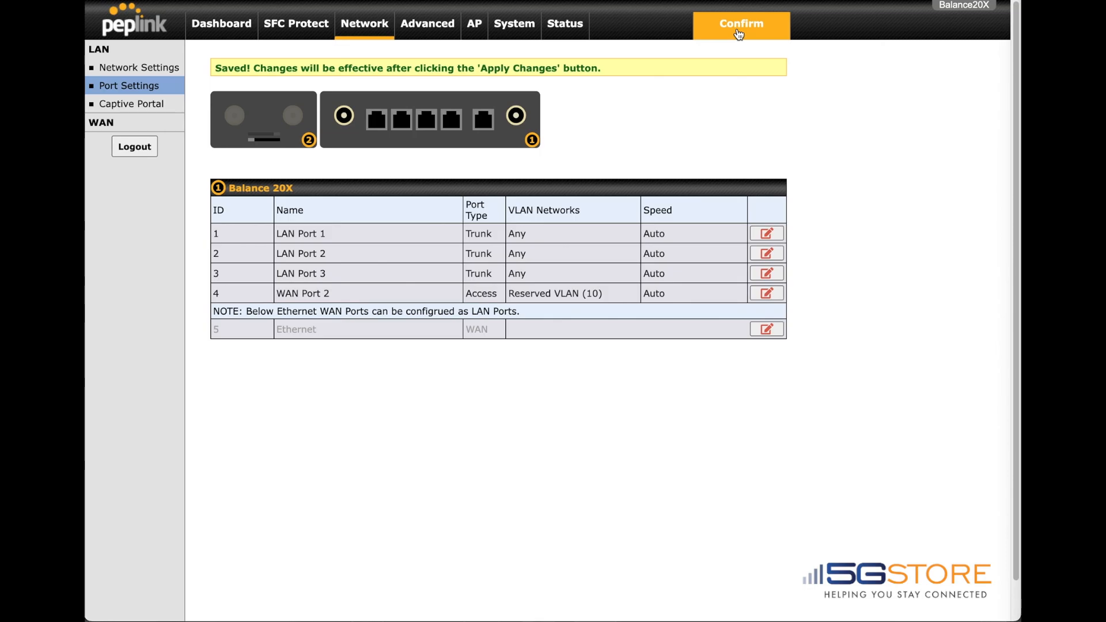
Confirm the port changes and verify VLAN WAN 1 connected at 192.168.50.19 on the dashboard.
left_click(741, 23)
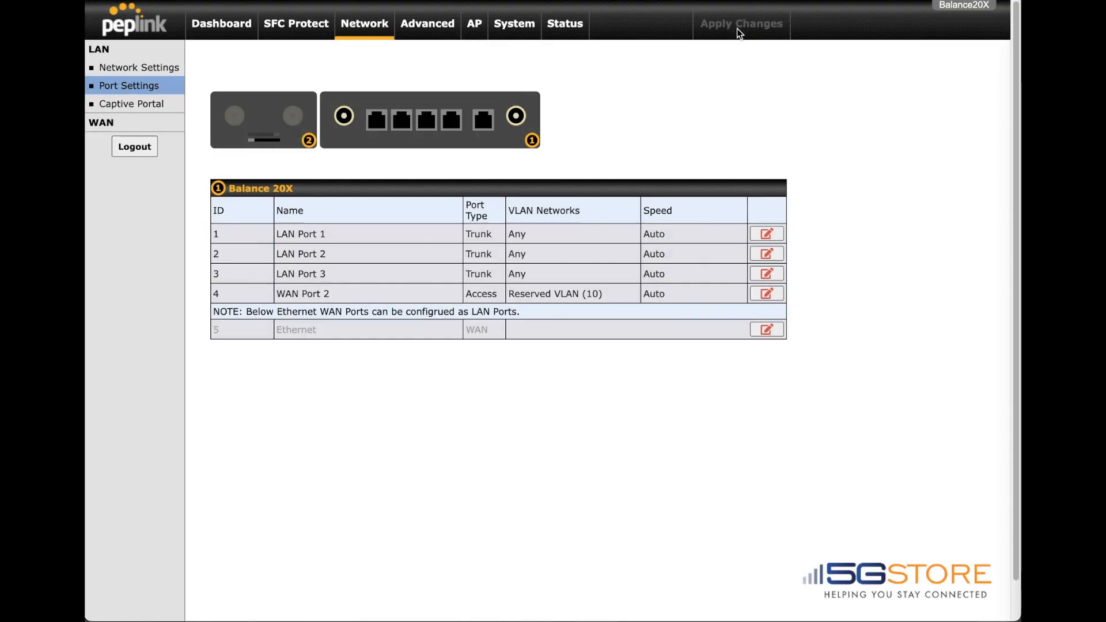
left_click(741, 23)
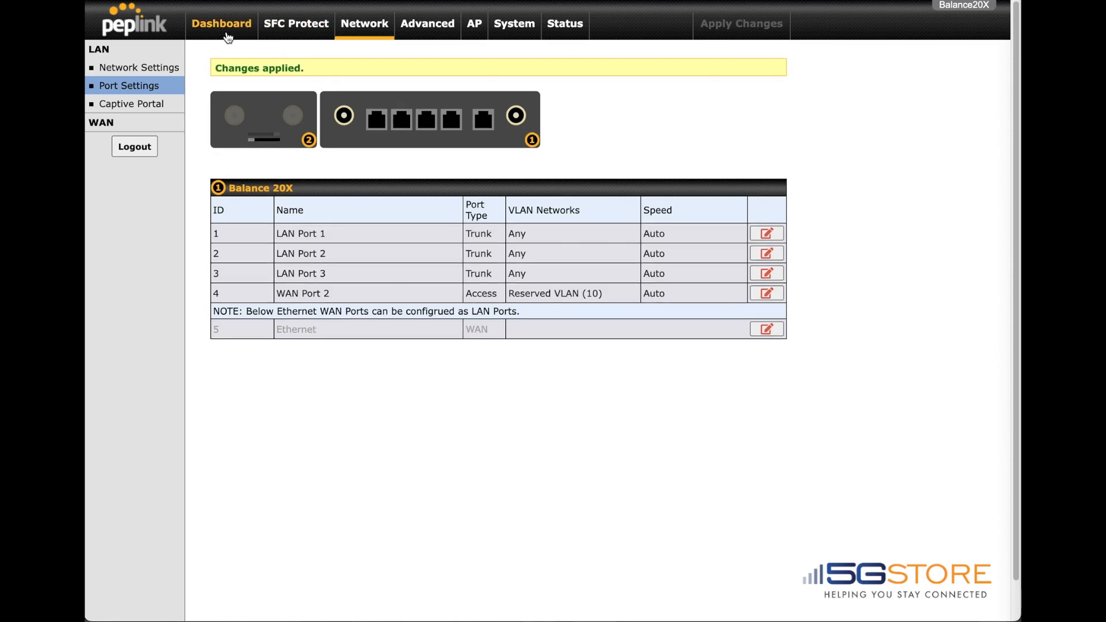
left_click(221, 23)
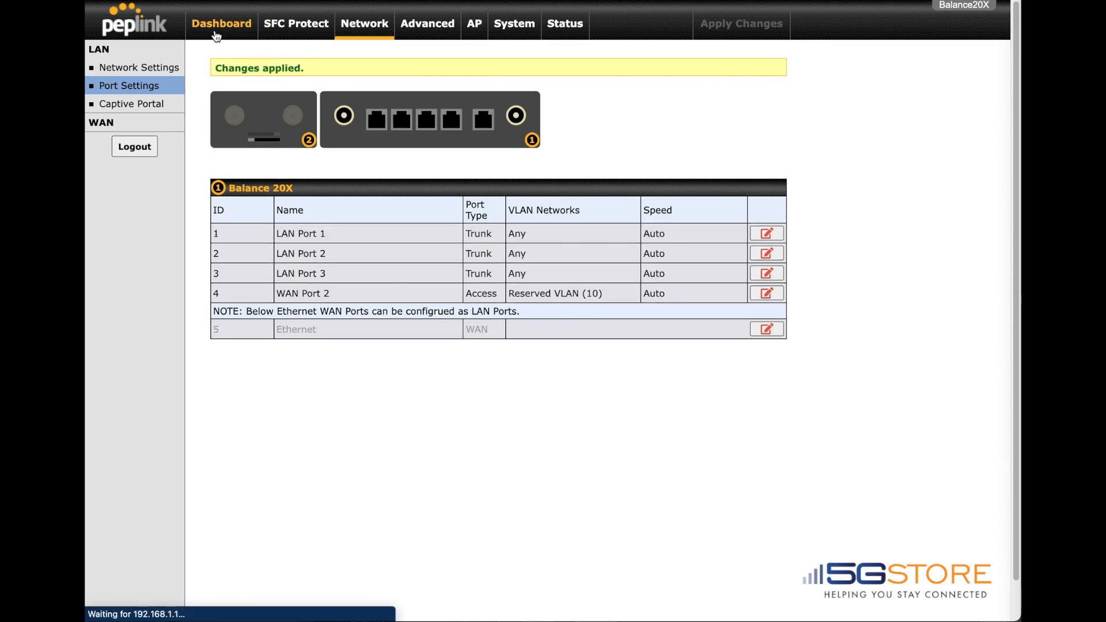
left_click(221, 23)
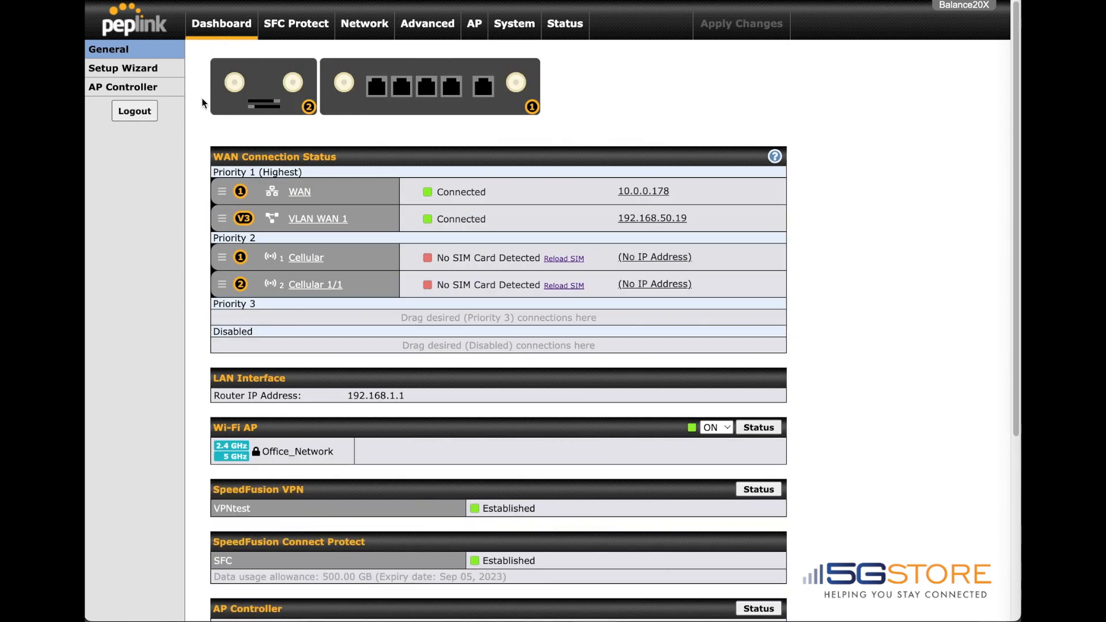
mouse_move(619, 226)
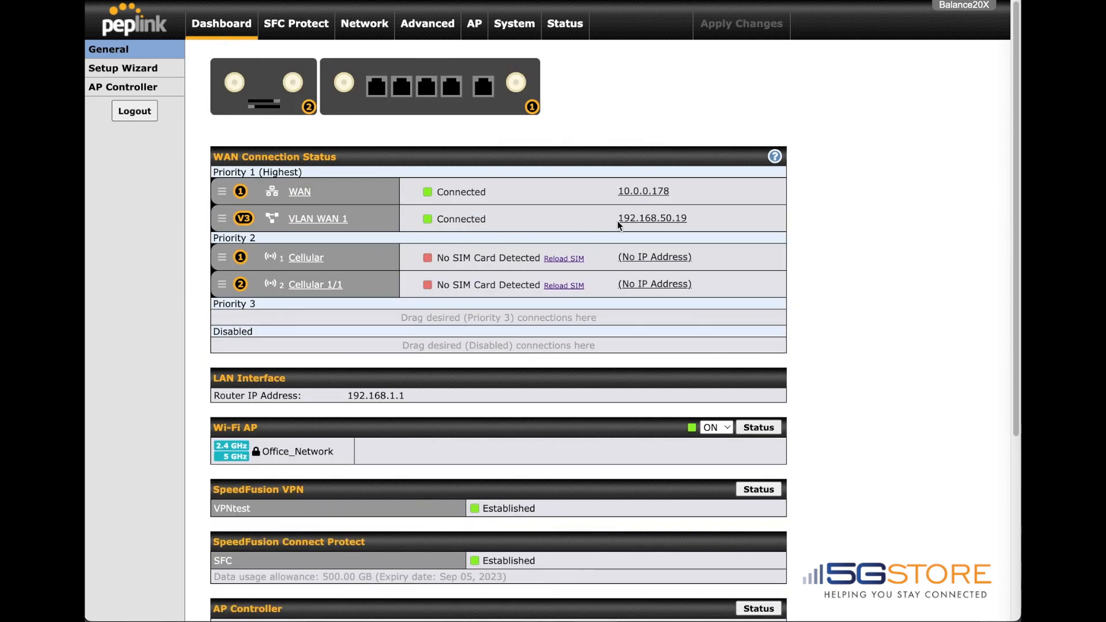